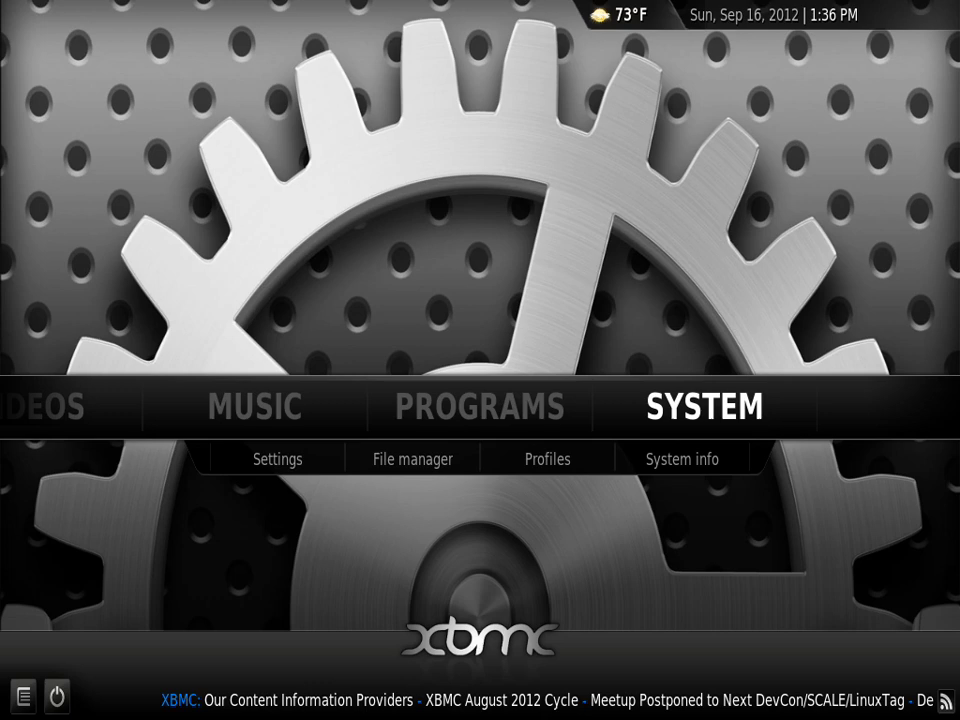
# - Select the SYSTEM item on the XBMC home screen
pyautogui.click(412, 458)
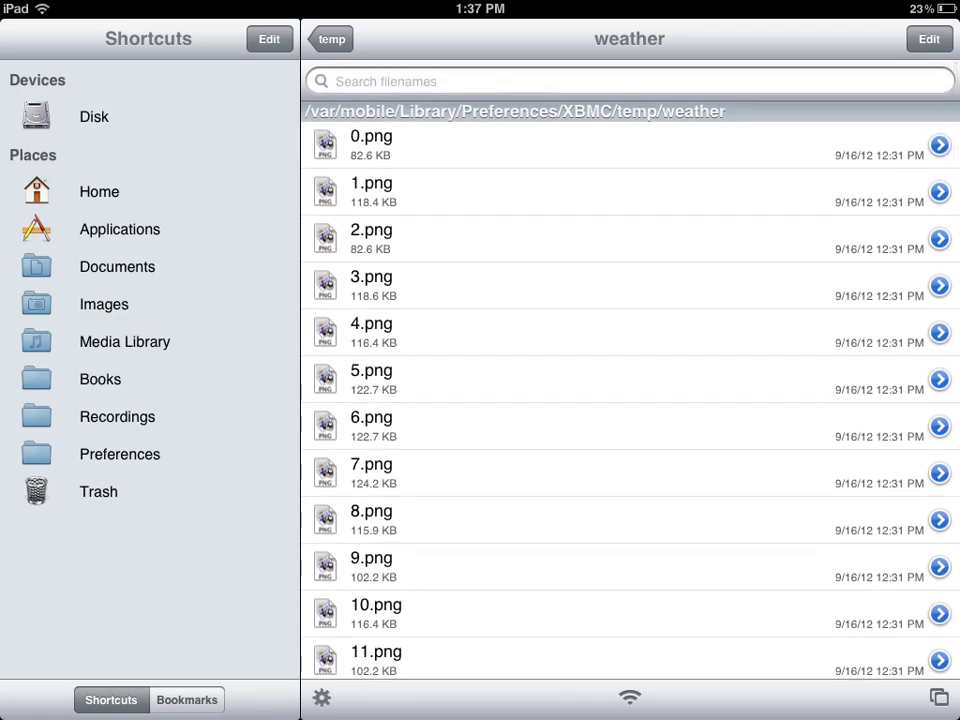
# - Go back up from the weather images folder to the XBMC preferences folder
pyautogui.click(332, 38)
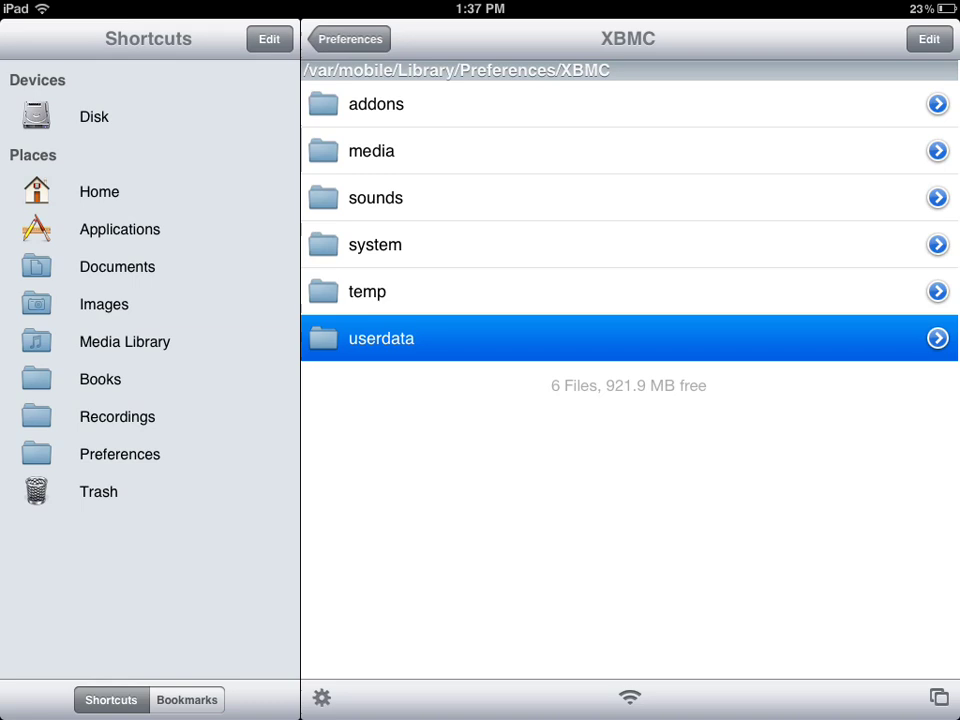
# - Enter userdata and browse through the thumbnail images inside Thumbnails folder 0
pyautogui.click(628, 338)
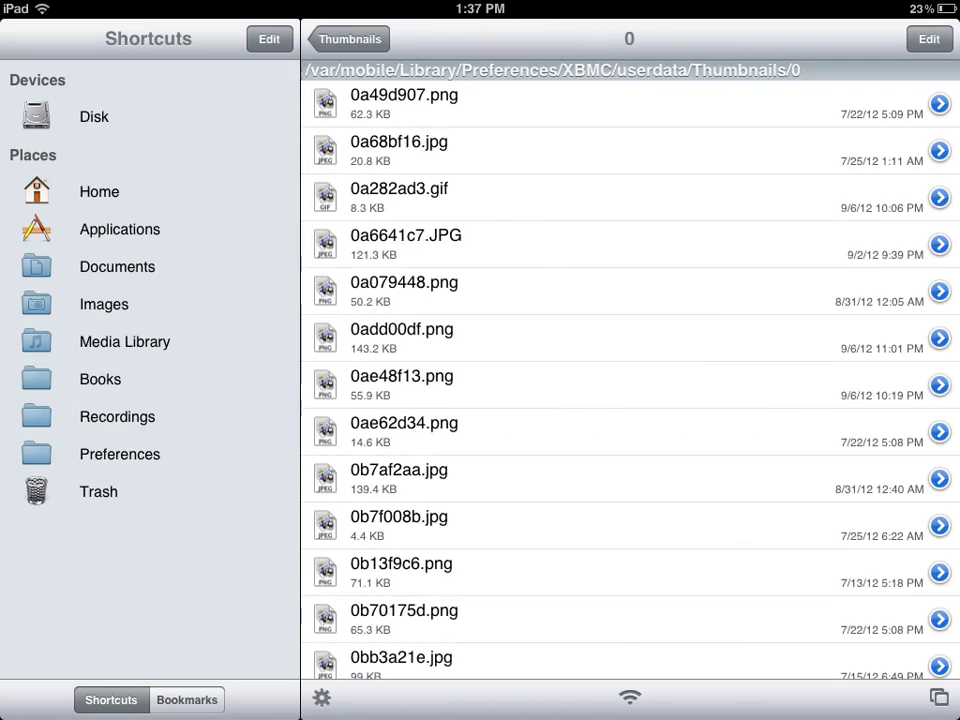
pyautogui.scroll(-3)
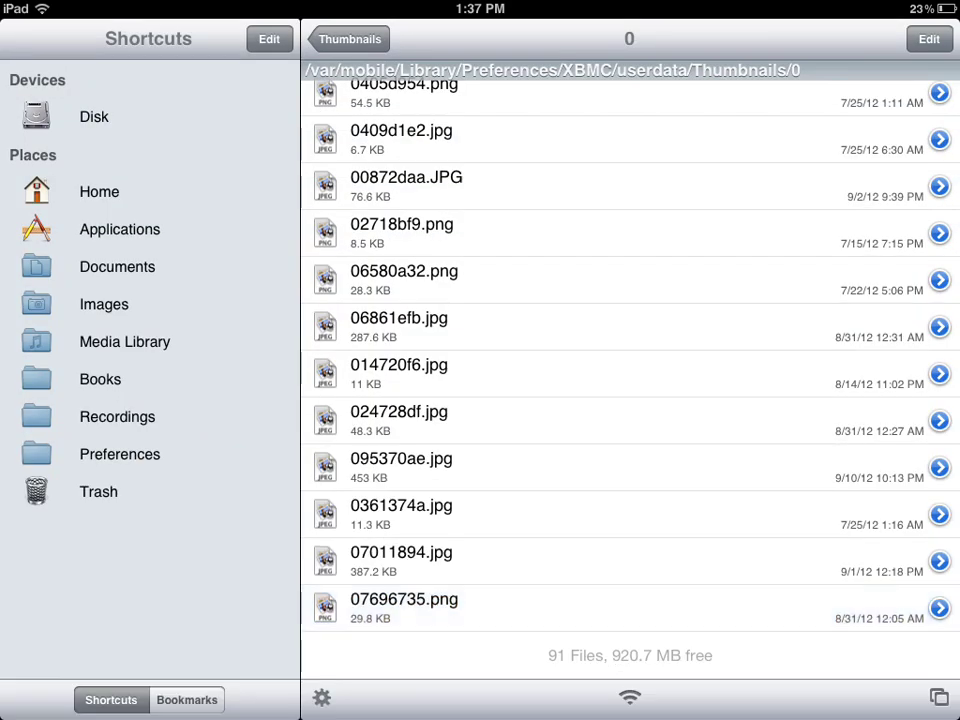
pyautogui.scroll(-3)
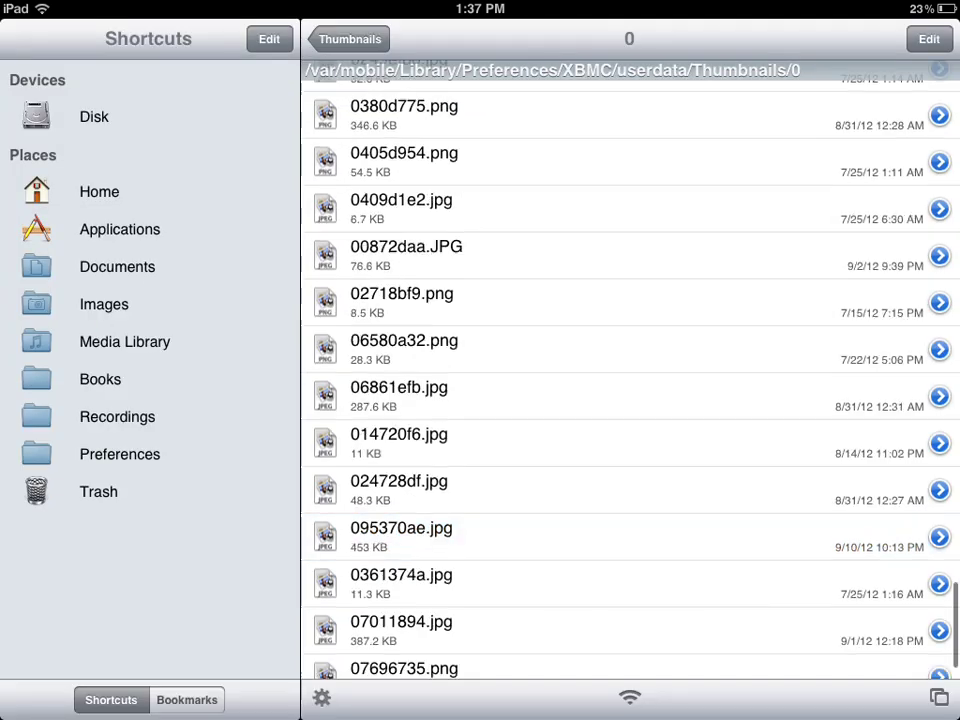
pyautogui.scroll(-3)
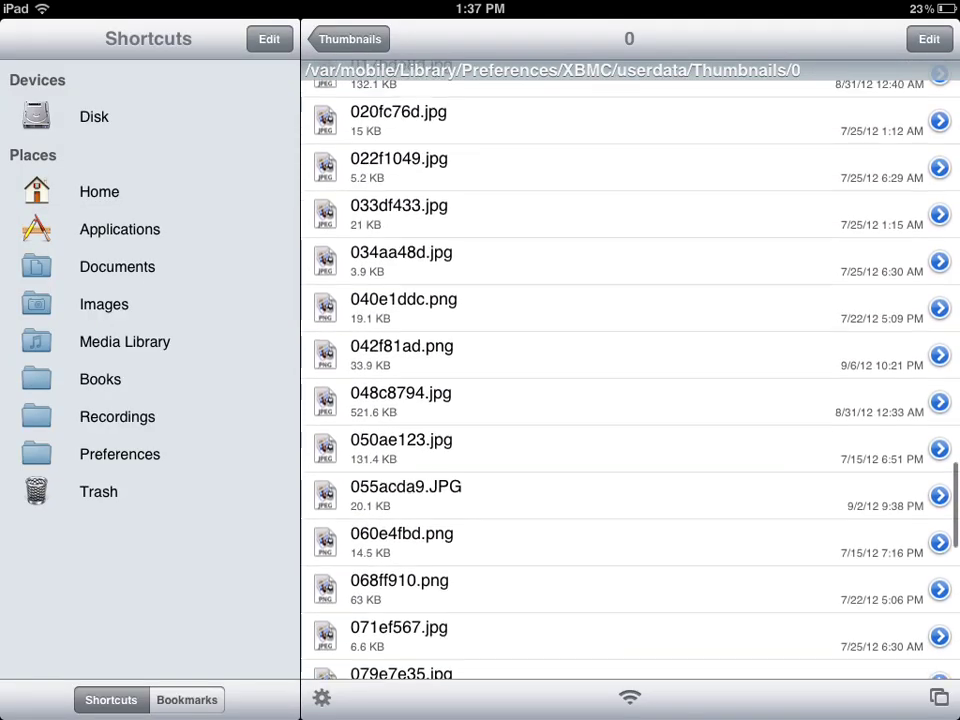
# - Browse the images in Thumbnails folder a, then return up to the Thumbnails folder
pyautogui.click(348, 38)
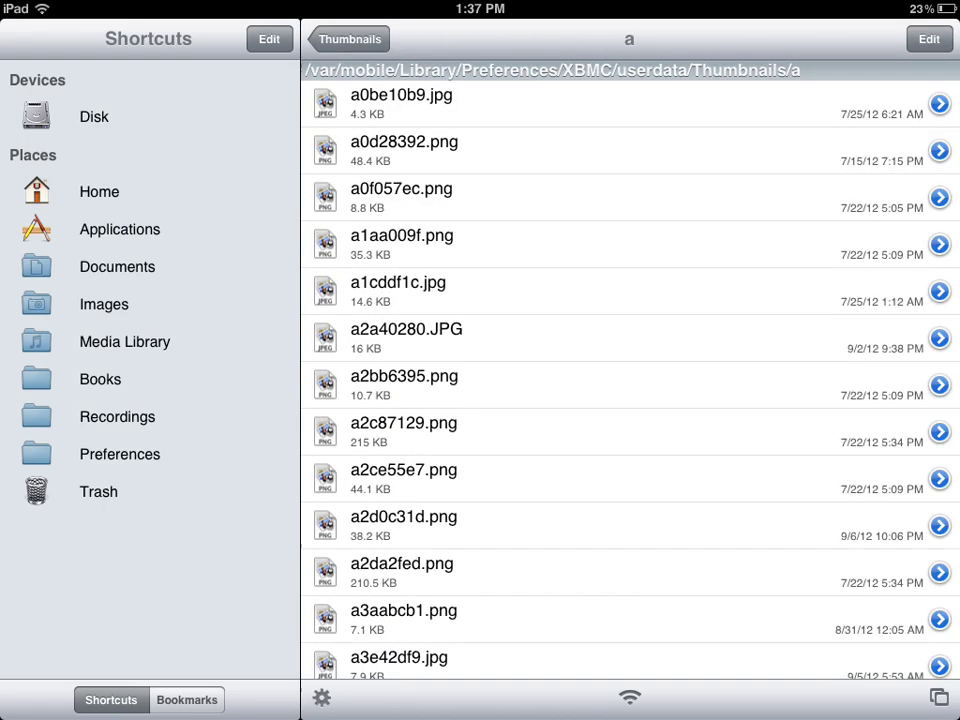
pyautogui.scroll(-3)
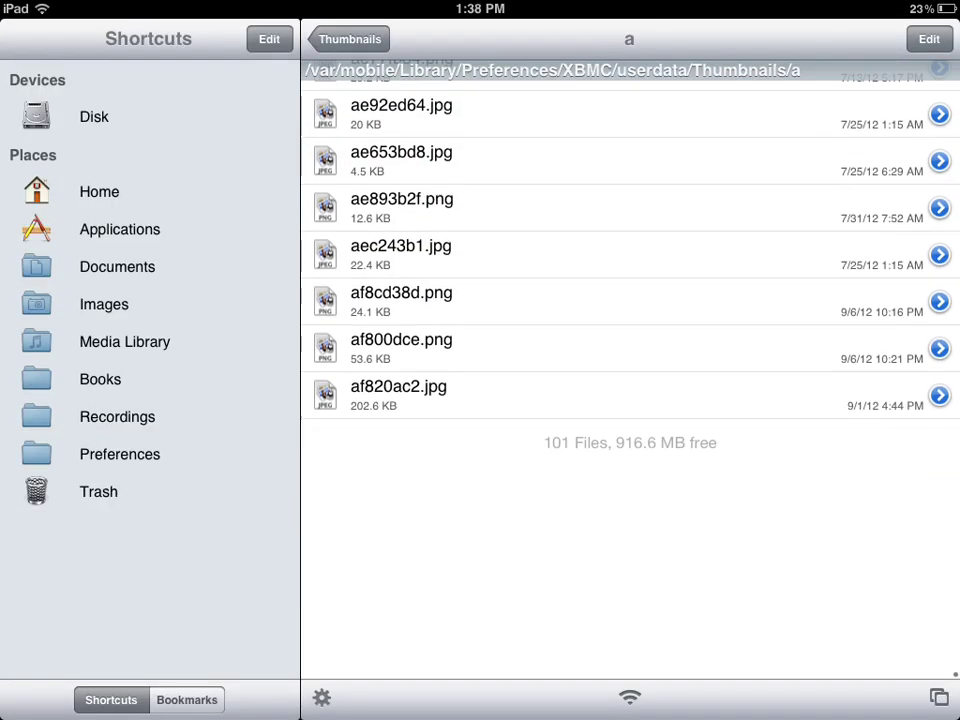
pyautogui.scroll(-3)
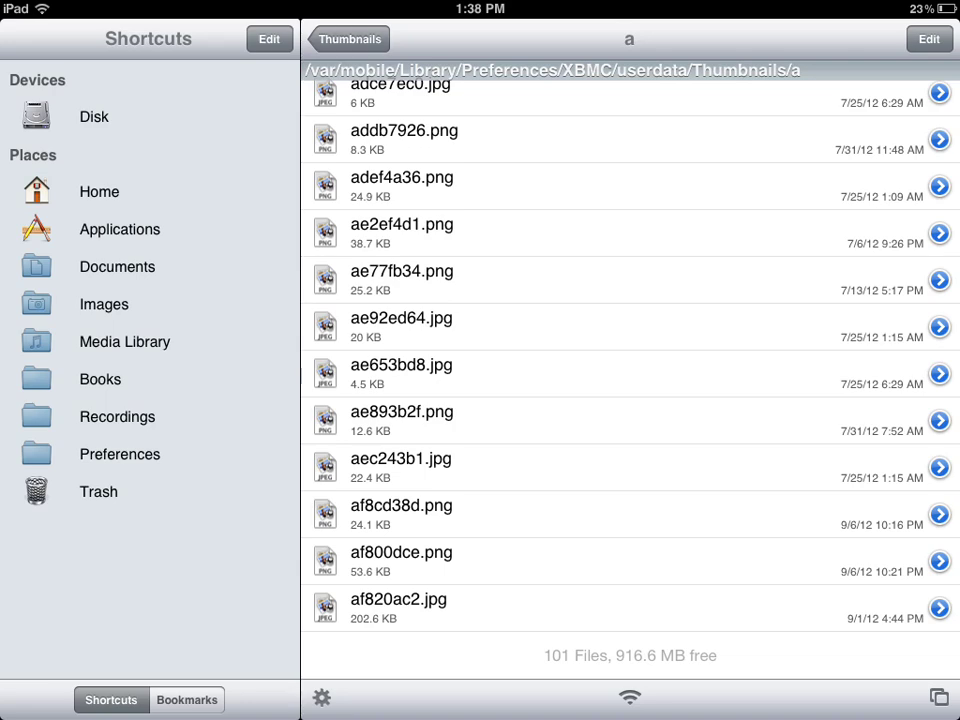
pyautogui.click(348, 38)
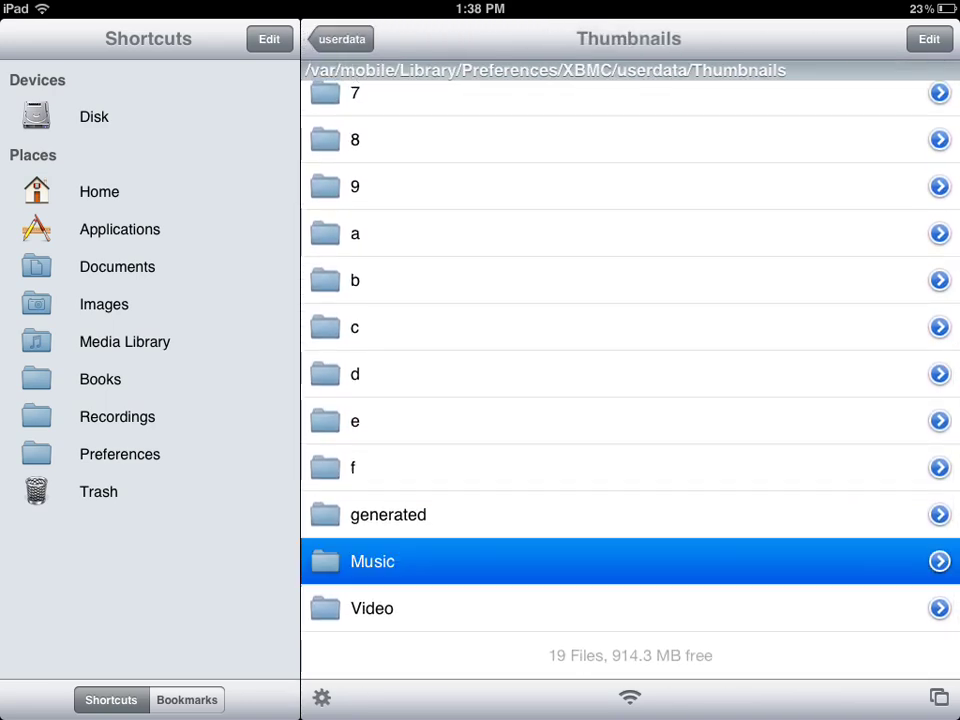
# - Enter thumbnail folder 0 under Thumbnails
pyautogui.click(372, 560)
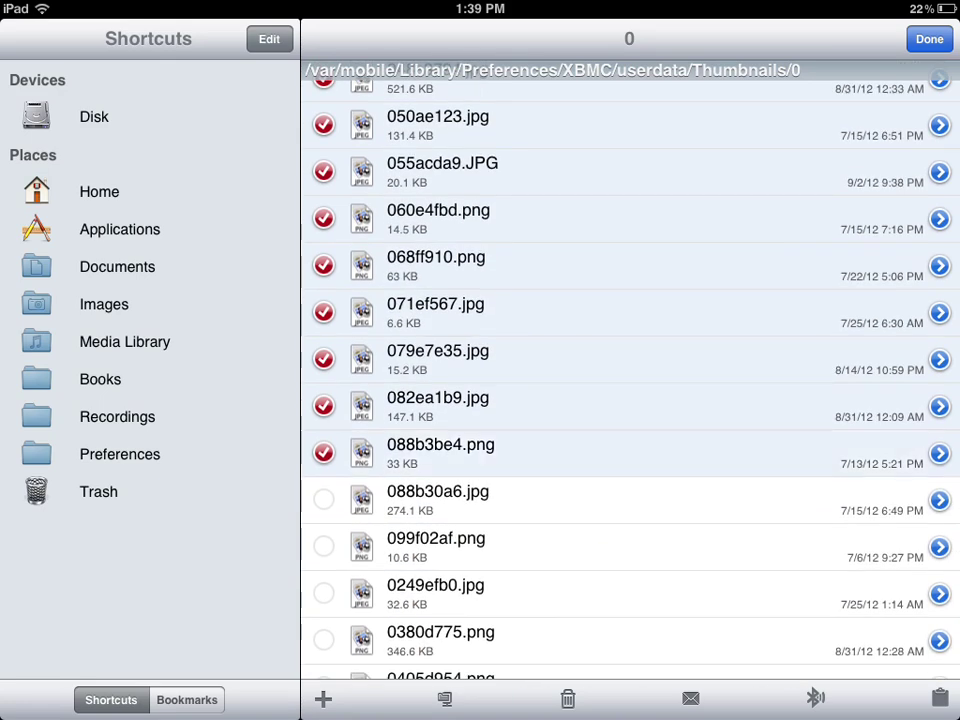
# - Scroll down folder 0 to extend the checked selection of old thumbnail files
pyautogui.scroll(-3)
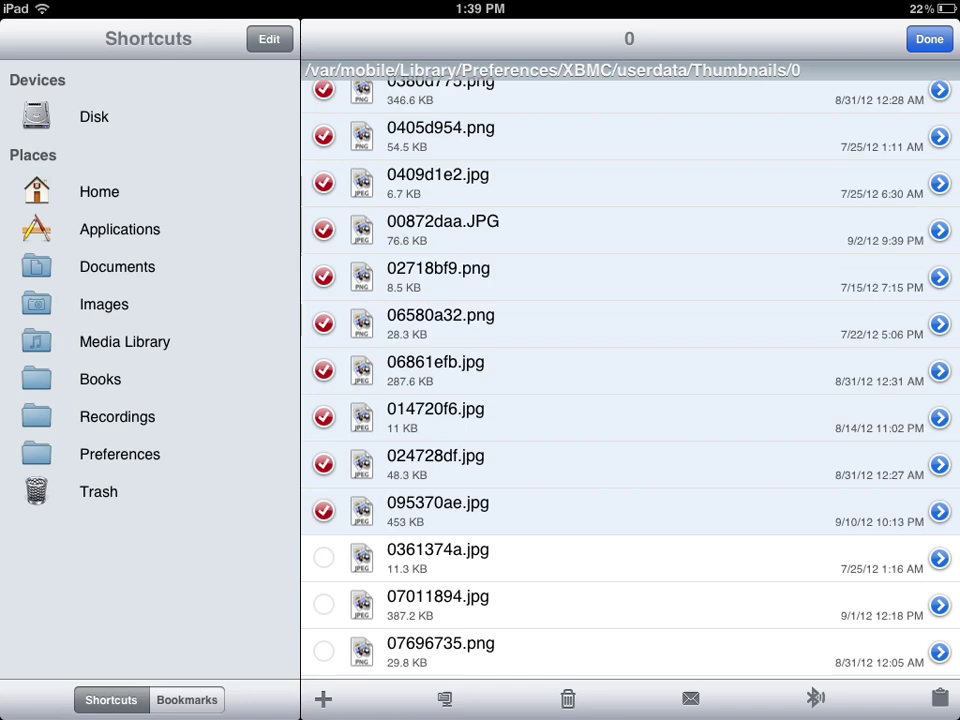
# - Move the checked thumbnail files from folder 0 to the Trash
pyautogui.click(568, 698)
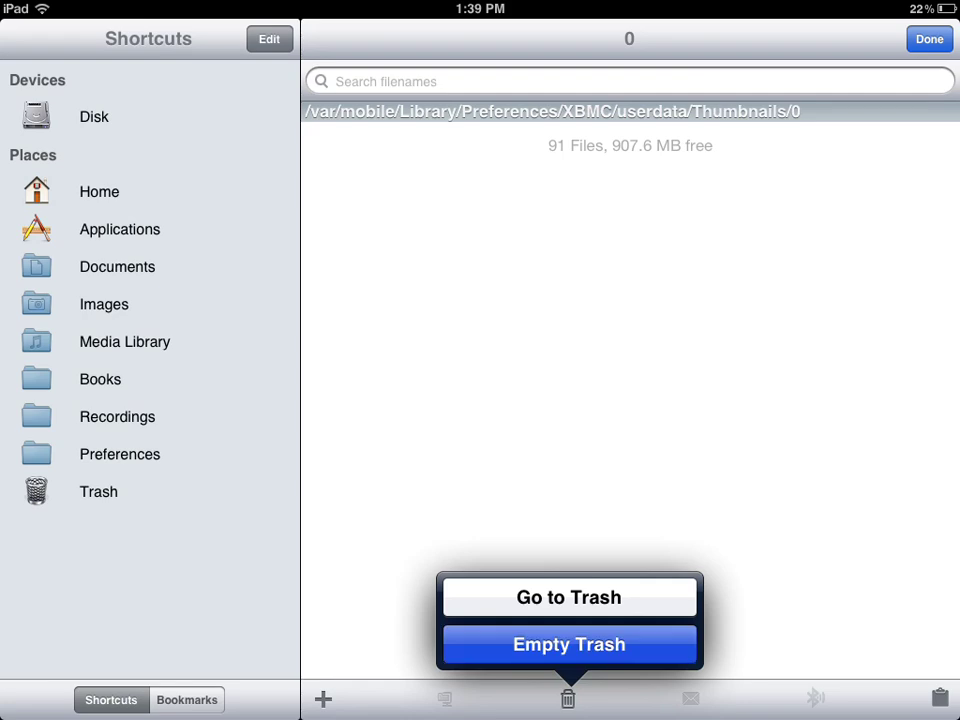